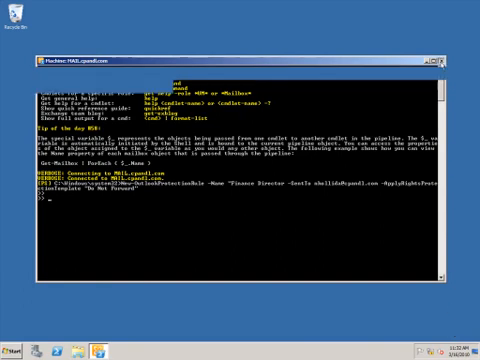
- Lock Windows from the Start menu, then unlock it with the account password
click(10, 352)
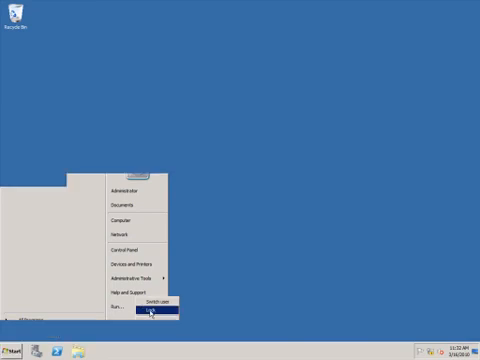
click(159, 311)
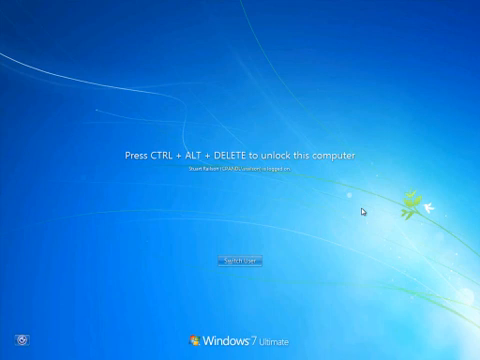
key(ctrl+alt+delete)
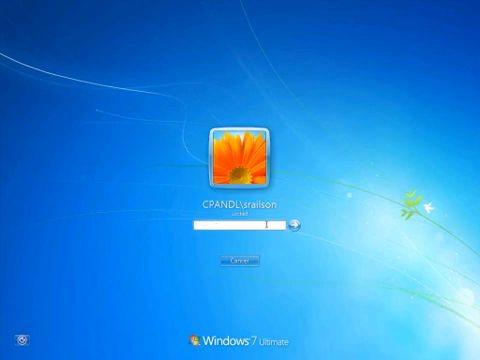
text(password)
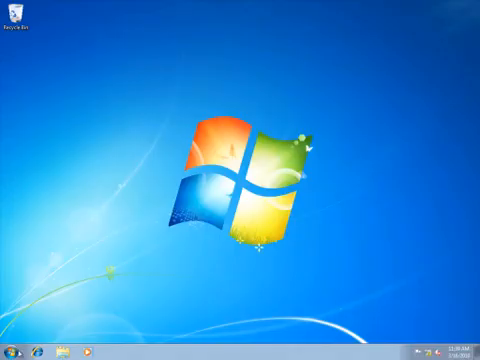
click(8, 352)
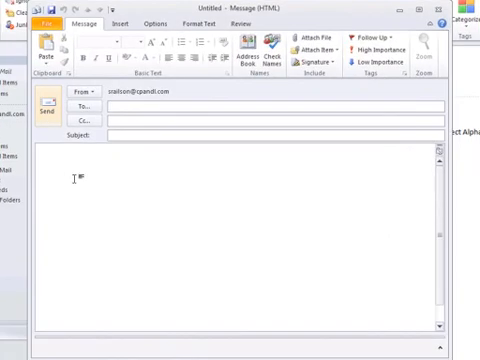
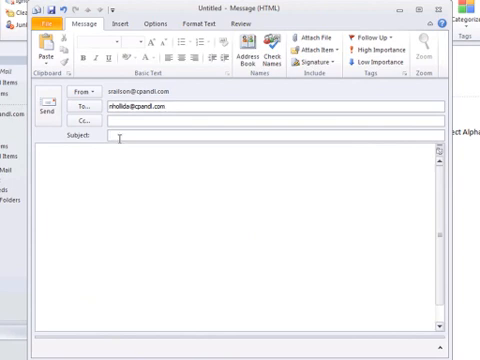
text(Shareholder)
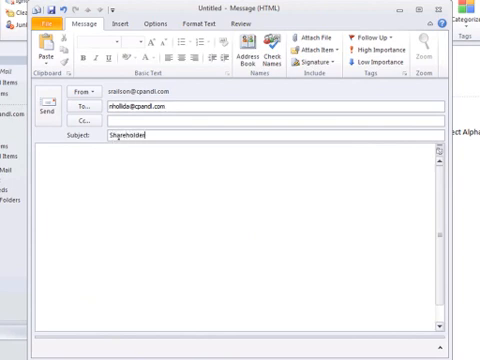
text(Meeting)
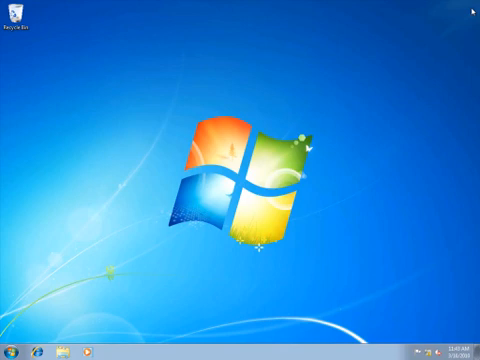
- Lock the session with Win+L and unlock it under the recipient's account
key(Win+L)
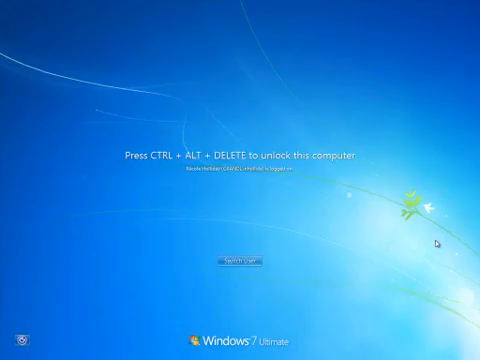
key(ctrl+alt+delete)
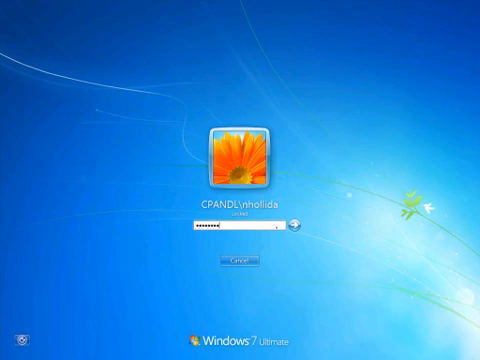
click(297, 226)
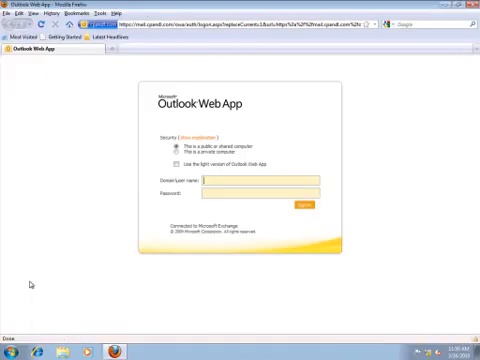
- Sign in to Outlook Web App as CPANEL\mail with the account password
text(CPANEL)
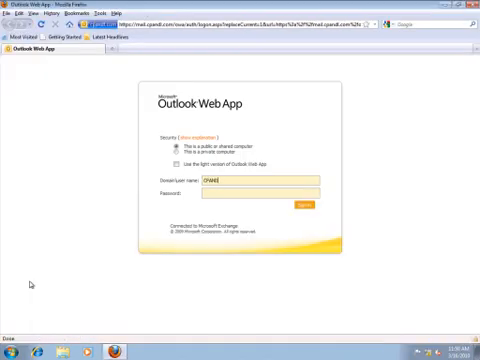
text(\mailbox)
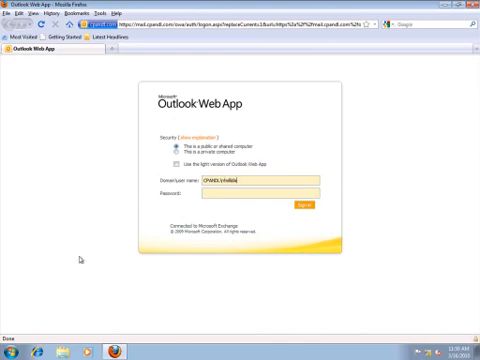
text(•••)
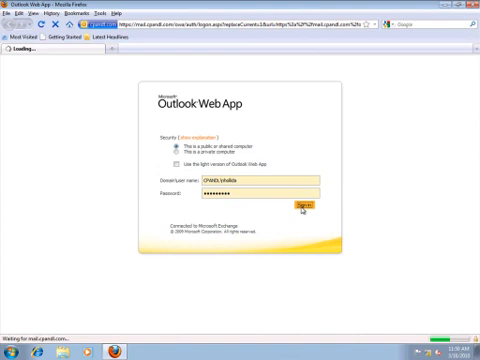
click(305, 203)
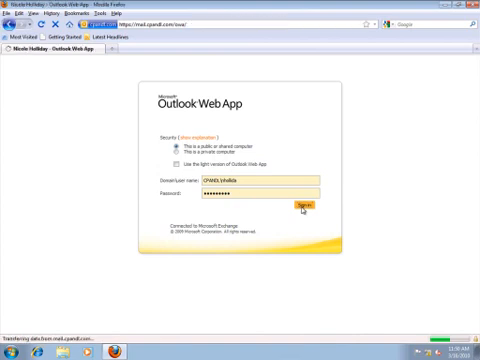